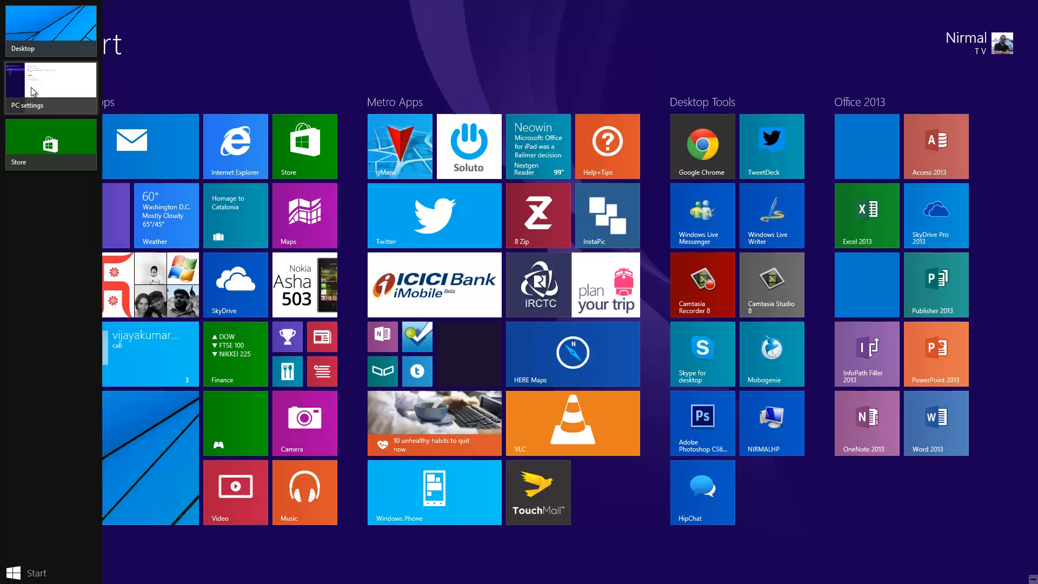
Switch to PC settings and go to its Update and recovery section.
left_click(50, 86)
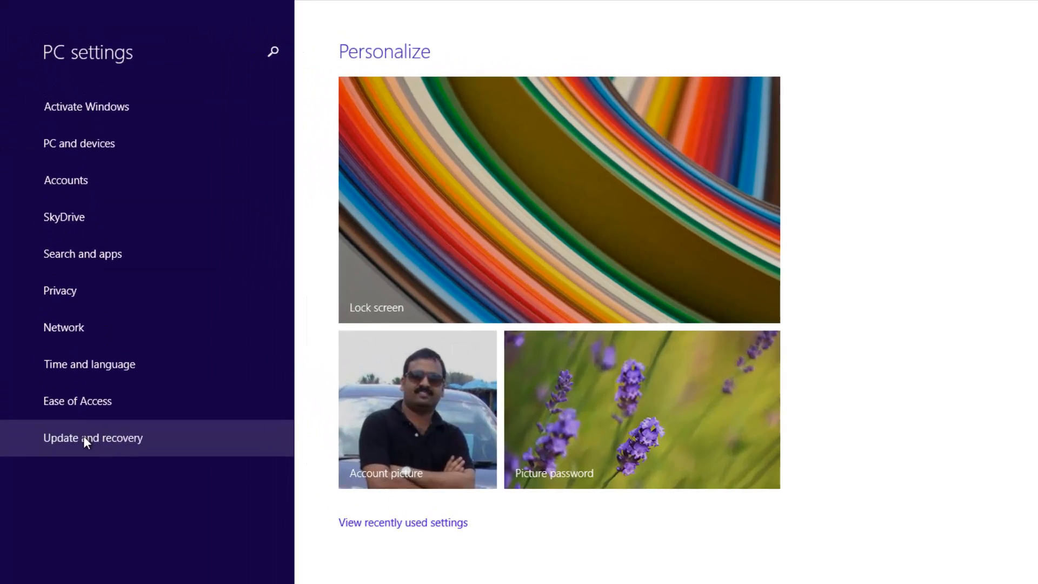
left_click(93, 437)
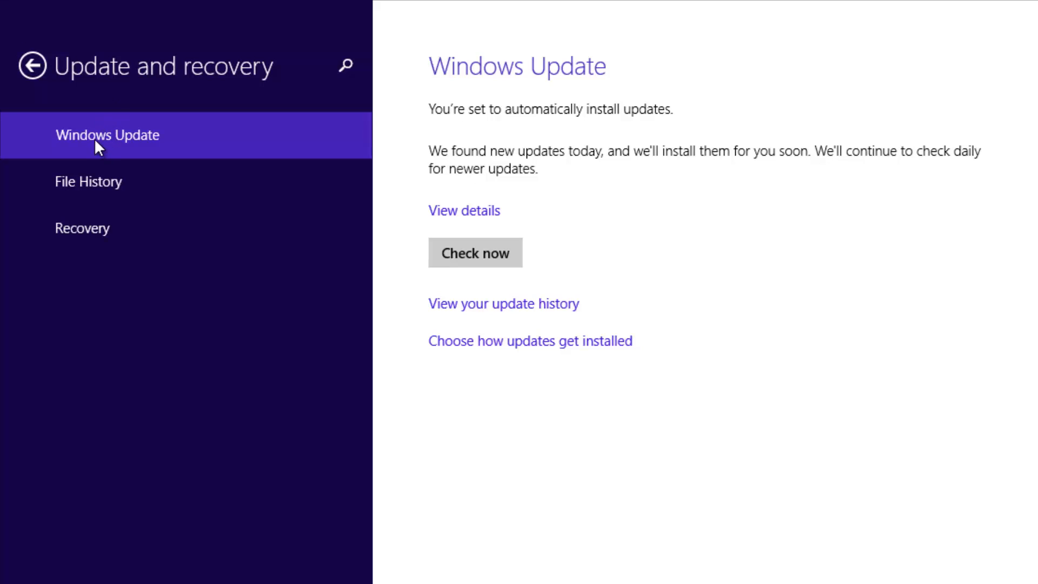
mouse_move(228, 147)
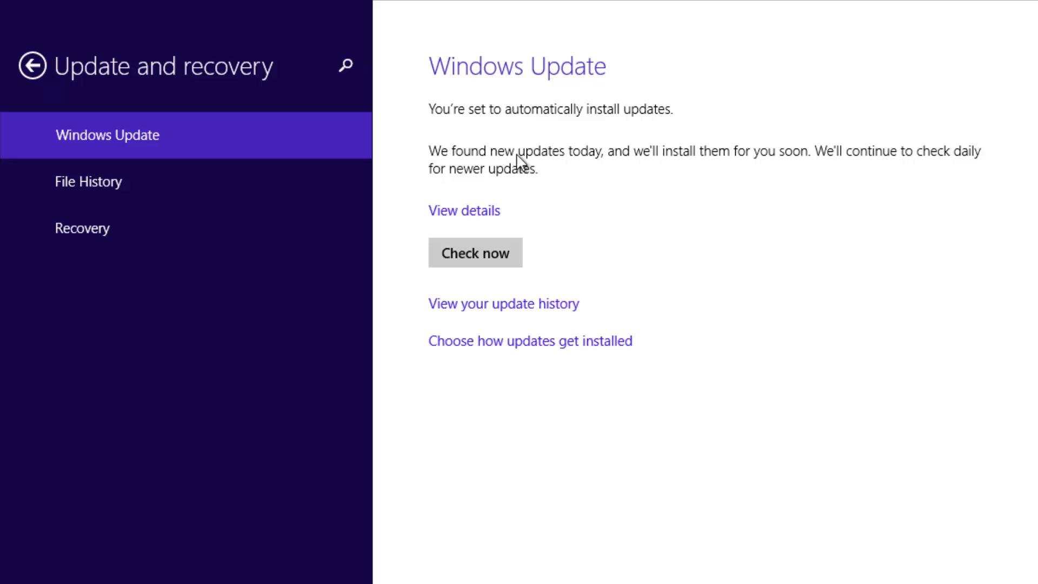
mouse_move(806, 220)
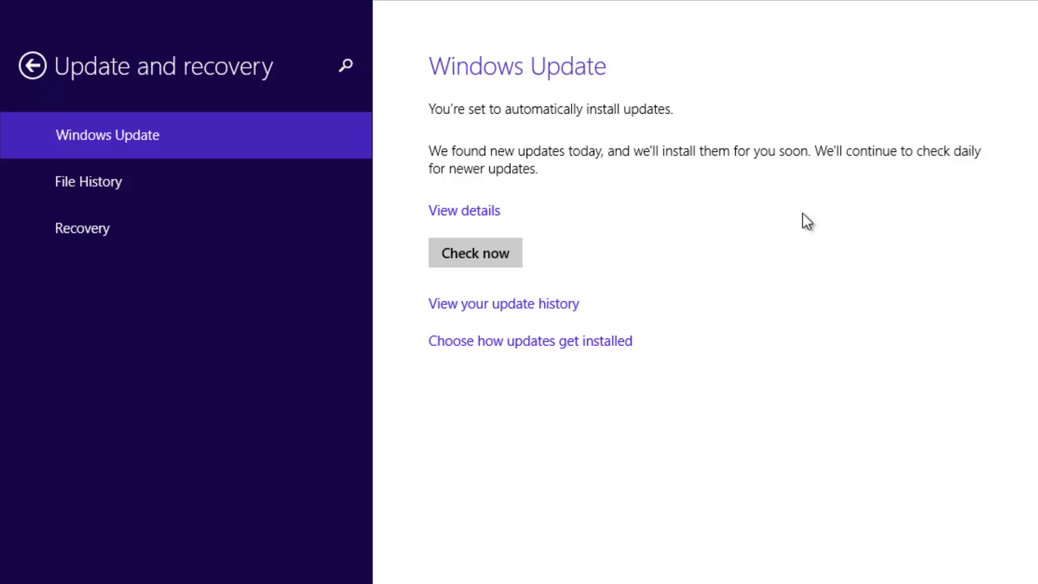
mouse_move(859, 186)
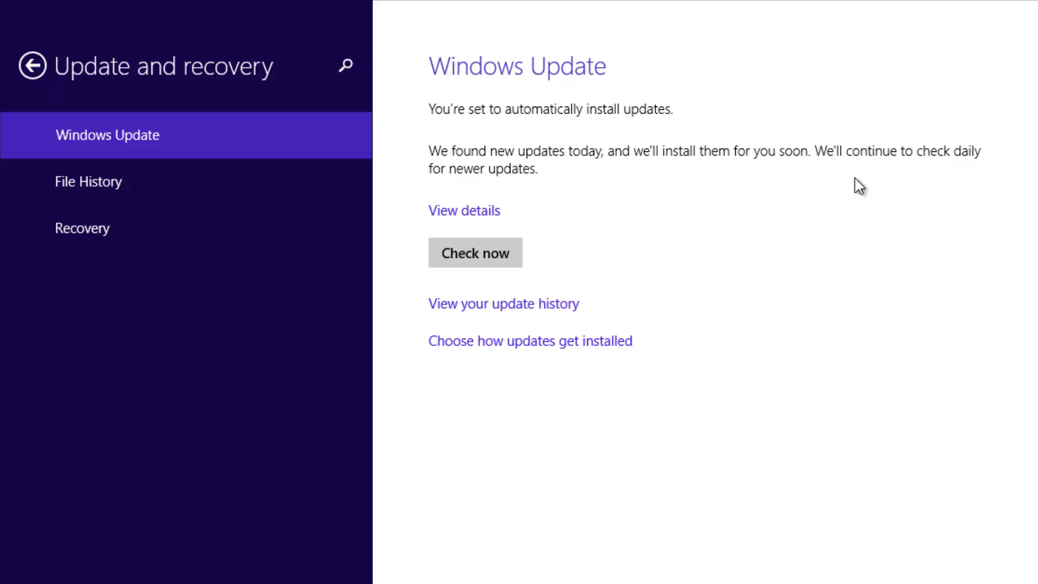
mouse_move(486, 224)
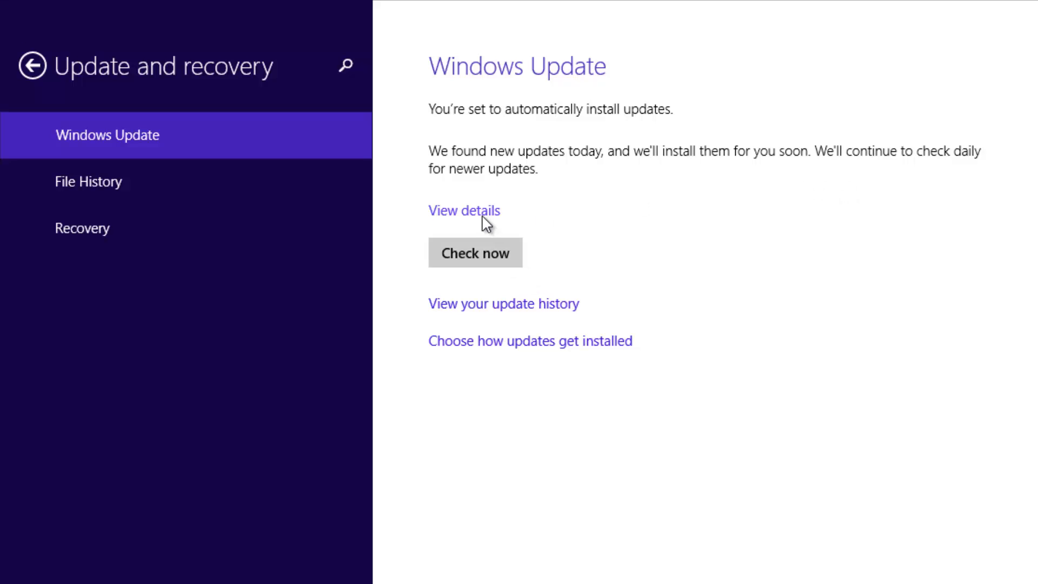
Show the detailed list of found updates via View details.
left_click(464, 210)
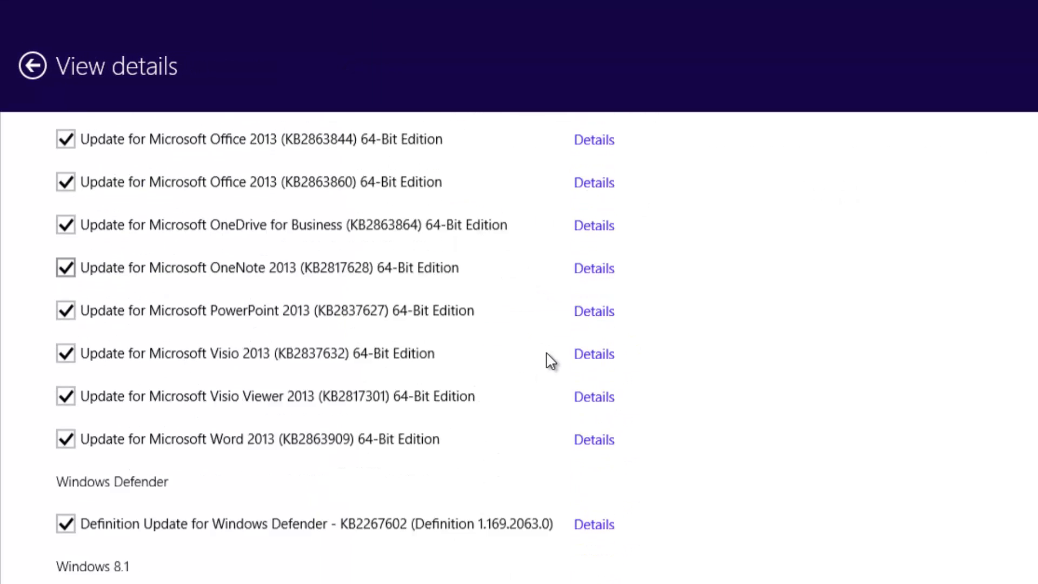
Show the Details of Windows 8.1 security update KB2922229 (1.5 MB, 4/8/2014).
scroll("down", 3)
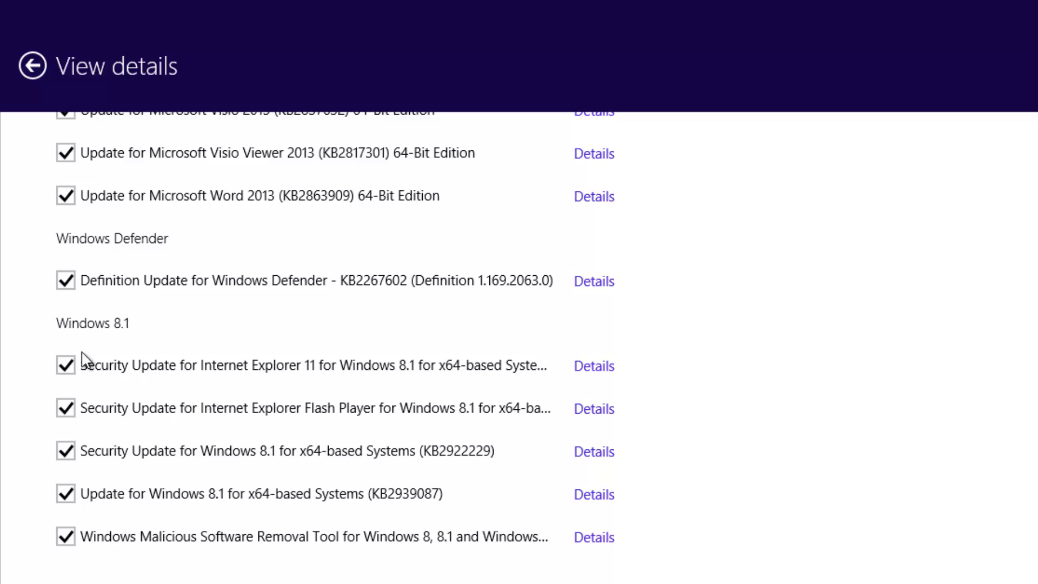
mouse_move(71, 337)
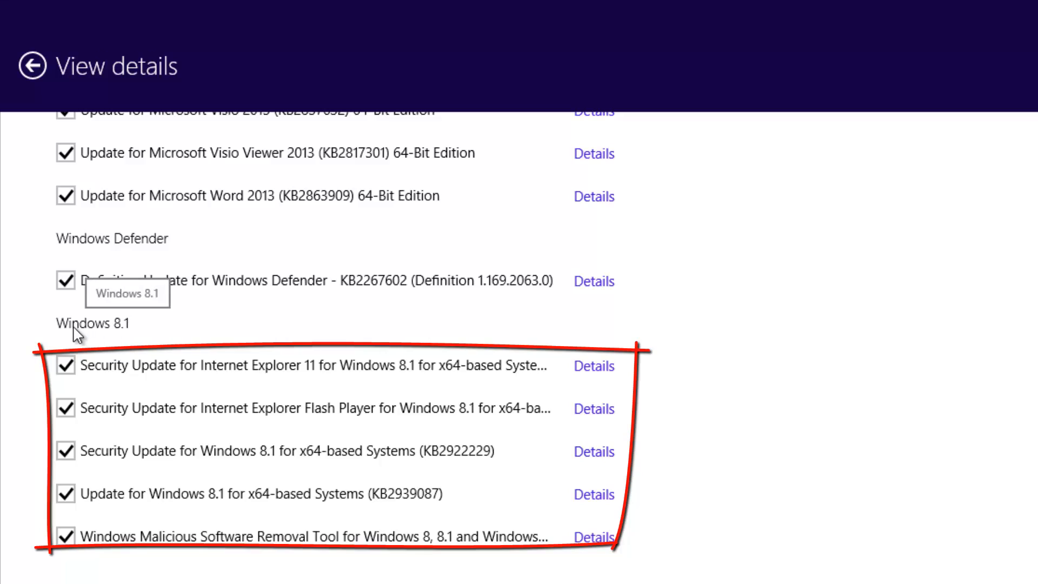
mouse_move(100, 334)
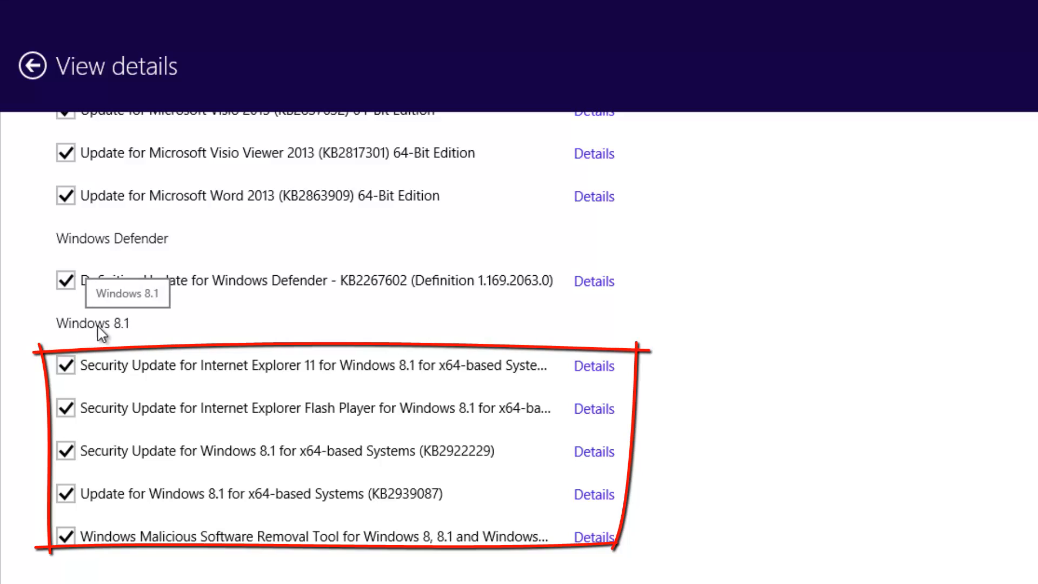
mouse_move(178, 386)
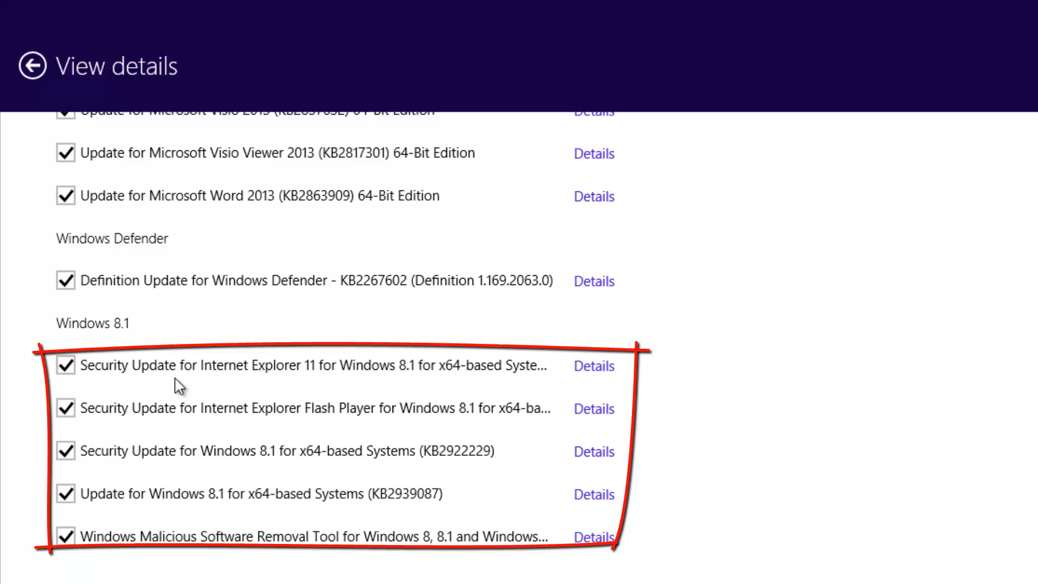
mouse_move(390, 394)
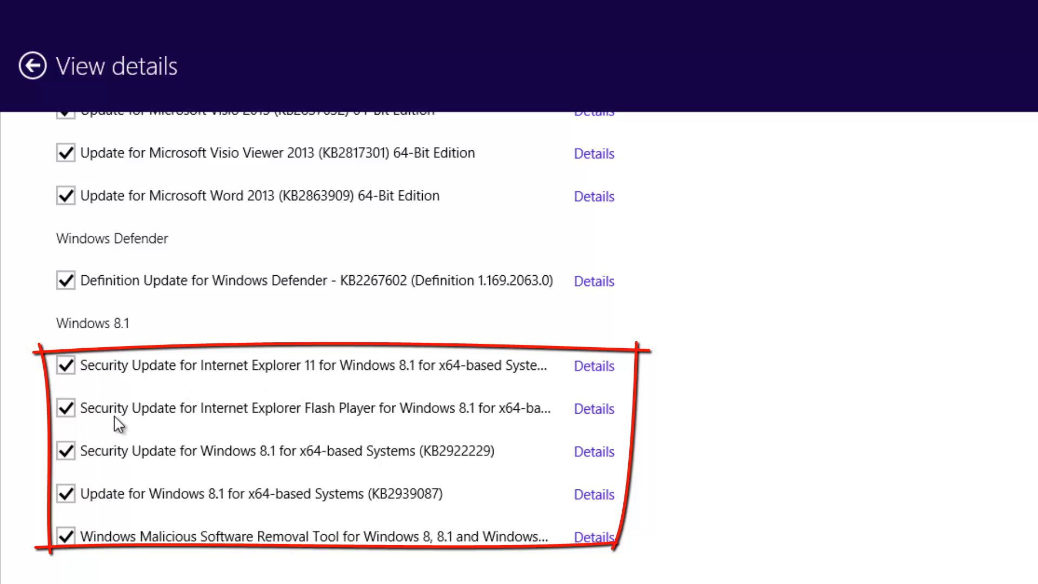
mouse_move(434, 434)
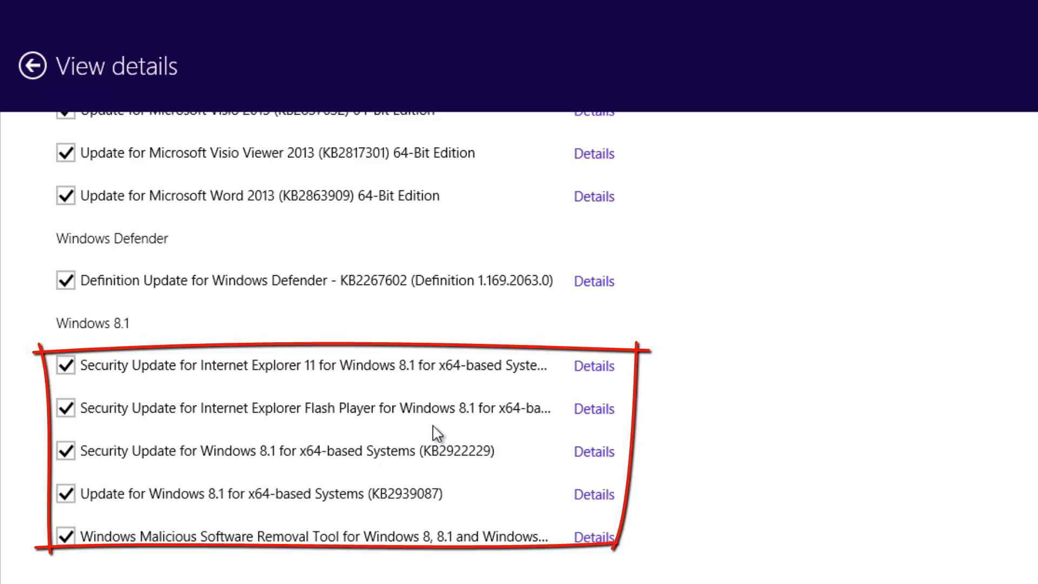
mouse_move(175, 480)
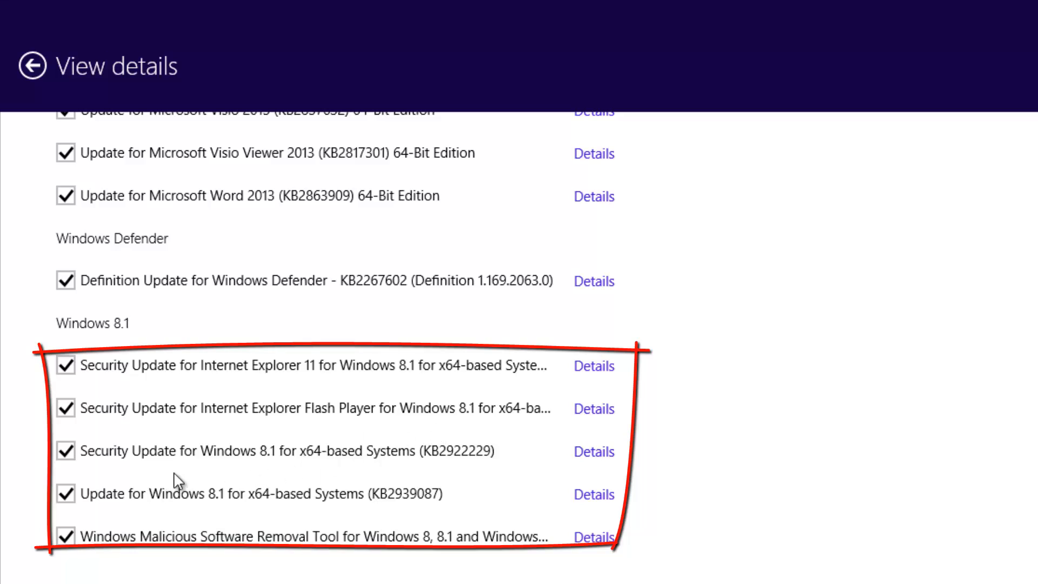
mouse_move(369, 473)
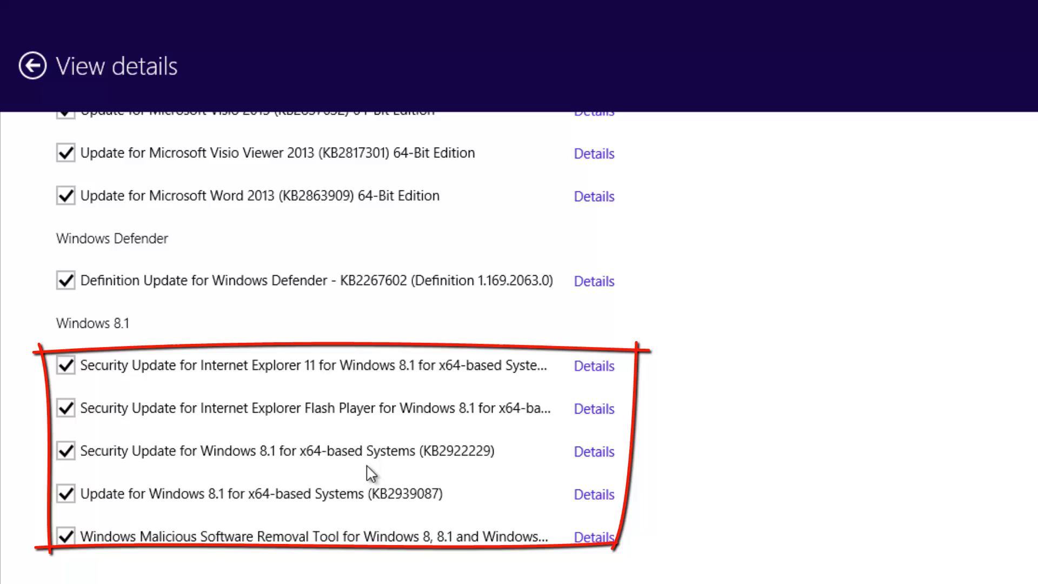
mouse_move(105, 517)
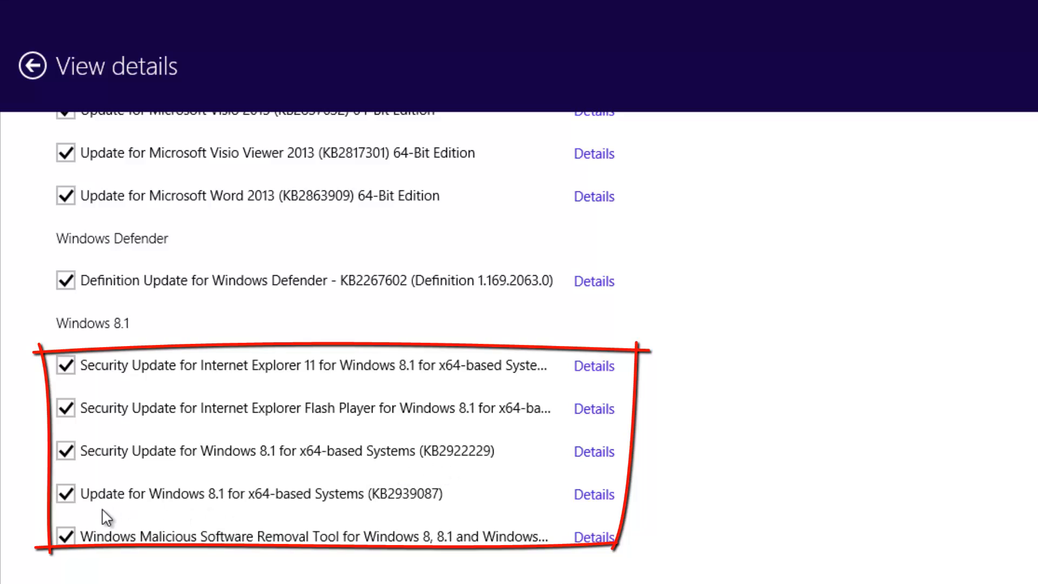
mouse_move(330, 510)
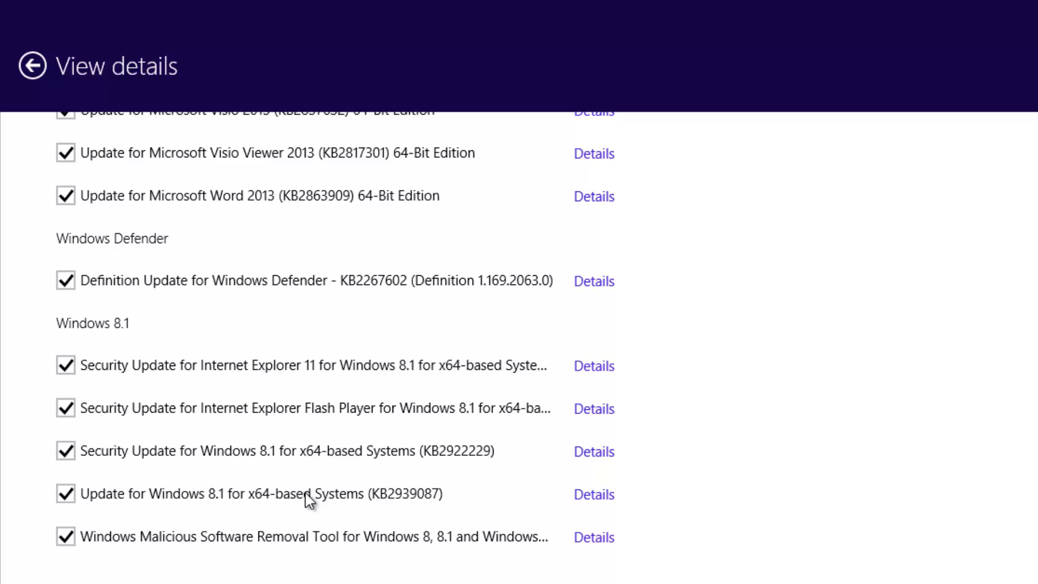
mouse_move(406, 482)
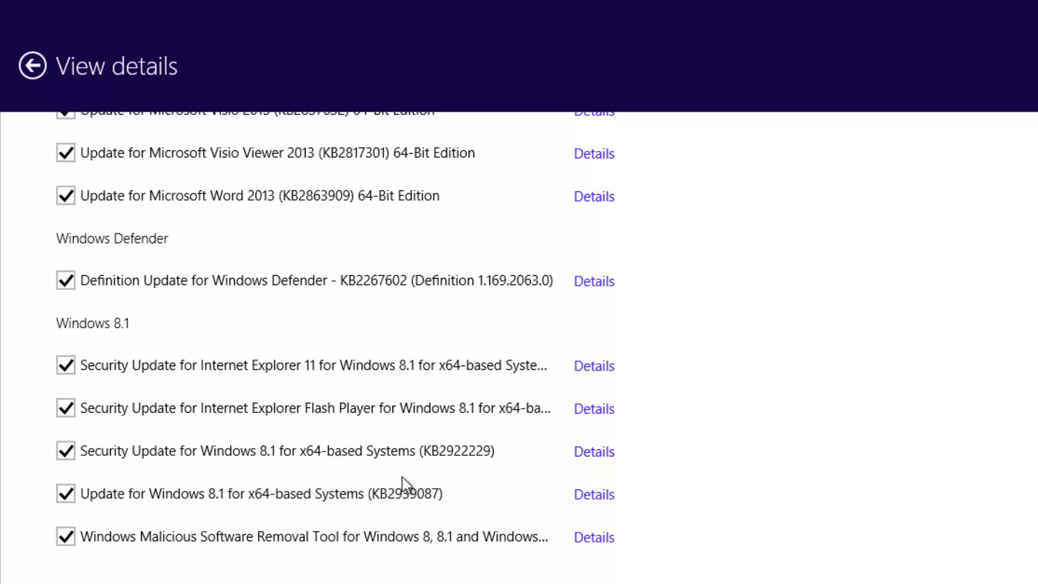
mouse_move(592, 451)
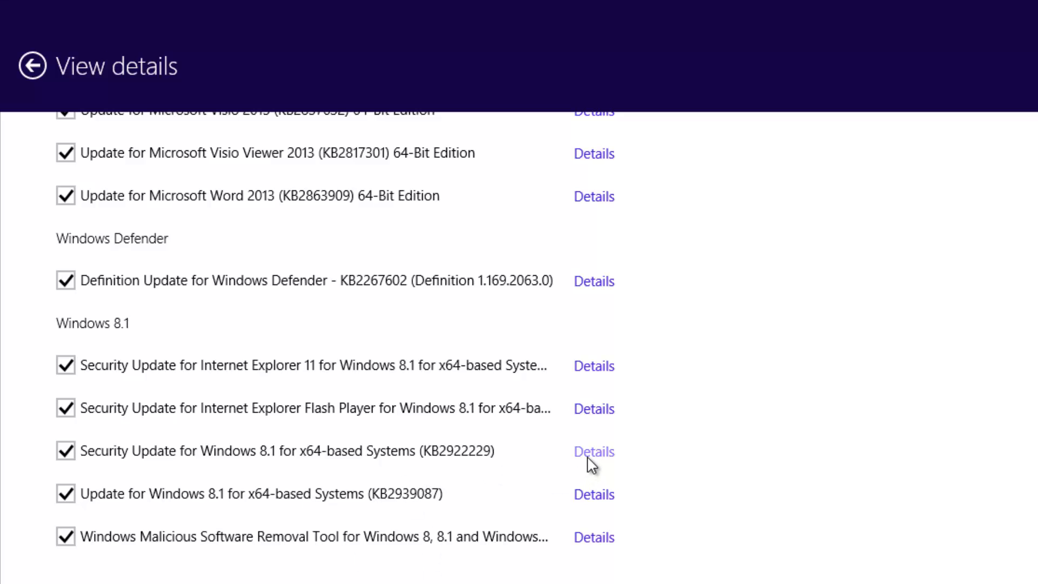
left_click(593, 451)
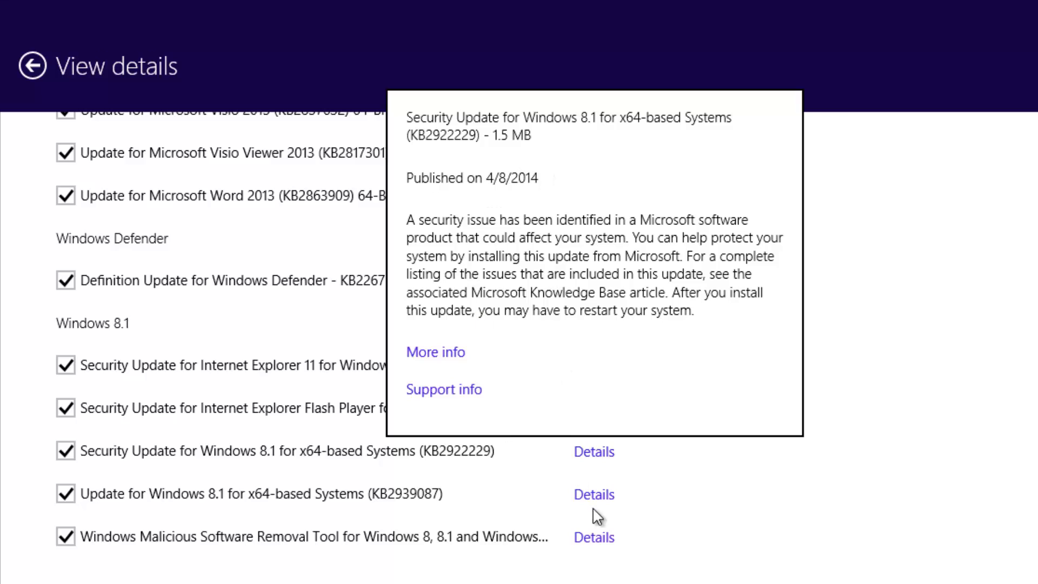
mouse_move(561, 361)
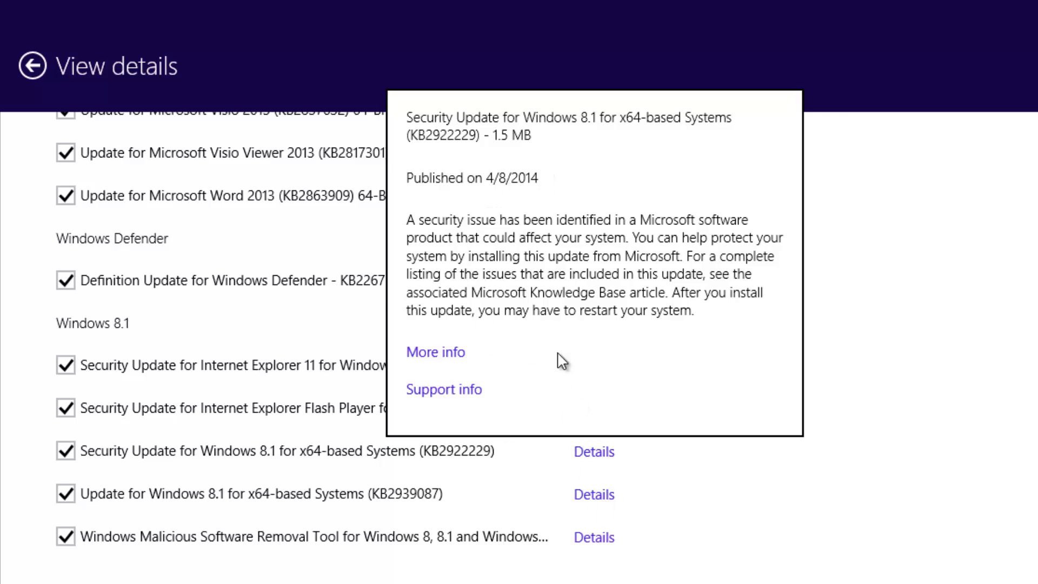
mouse_move(501, 192)
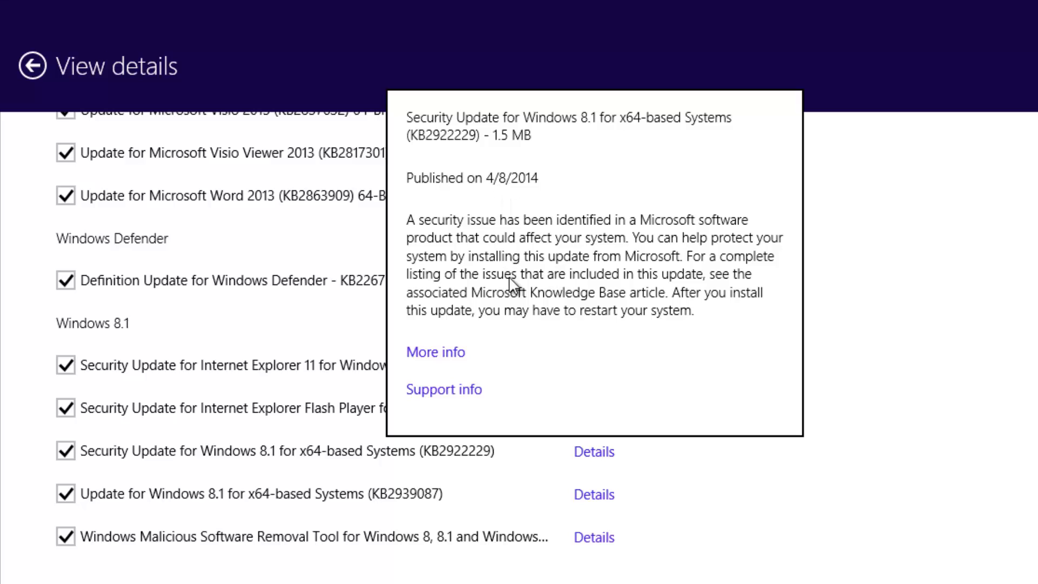
Dismiss the KB2922229 description to return to the update list.
left_click(592, 493)
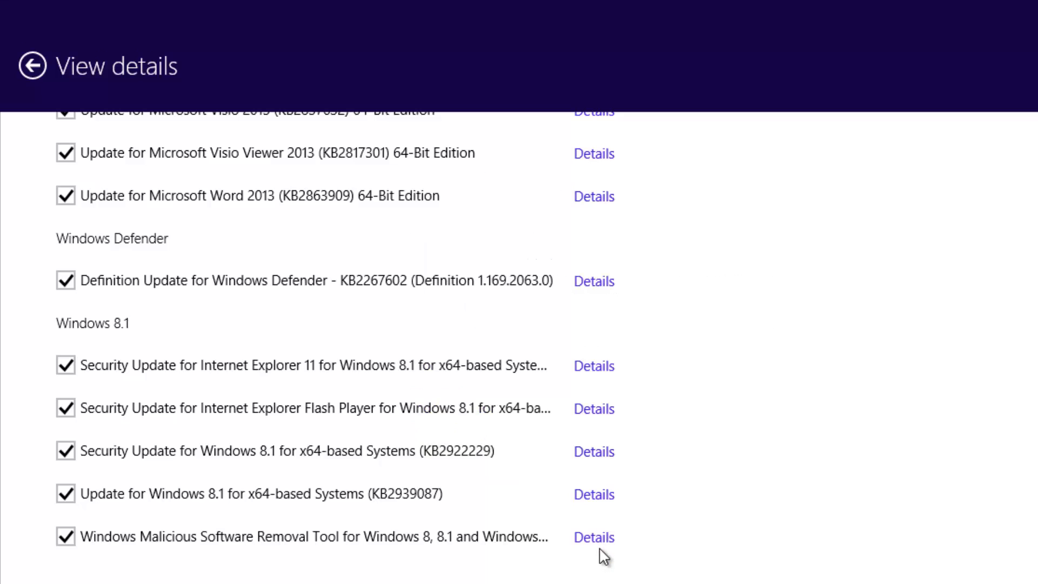
left_click(593, 537)
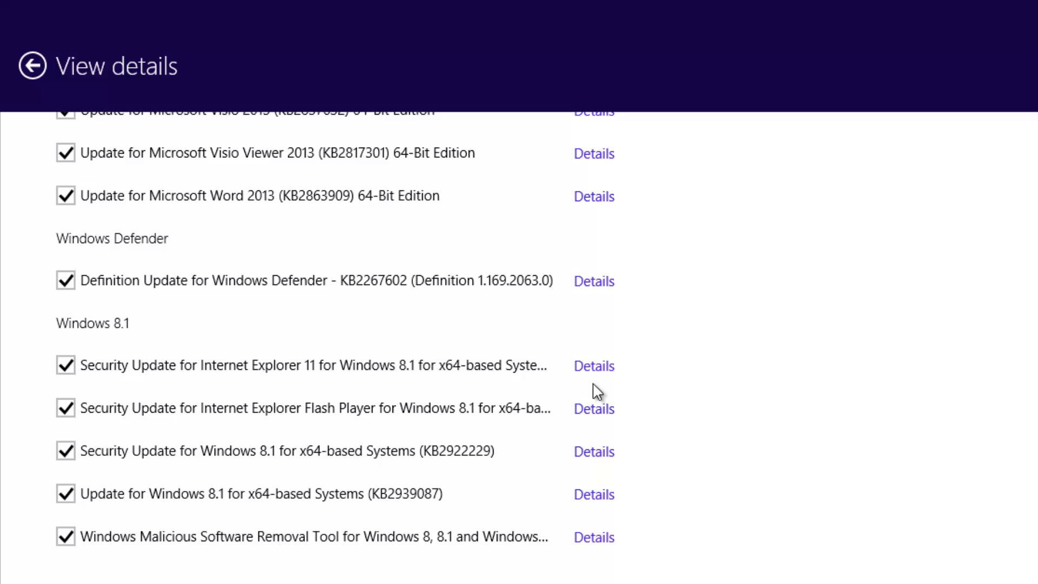
left_click(593, 366)
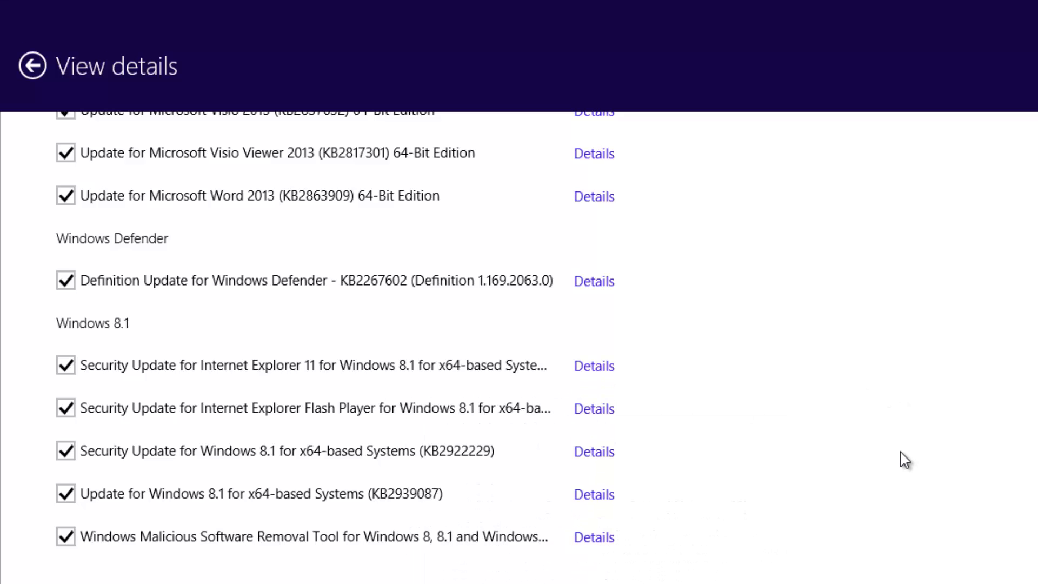
mouse_move(35, 164)
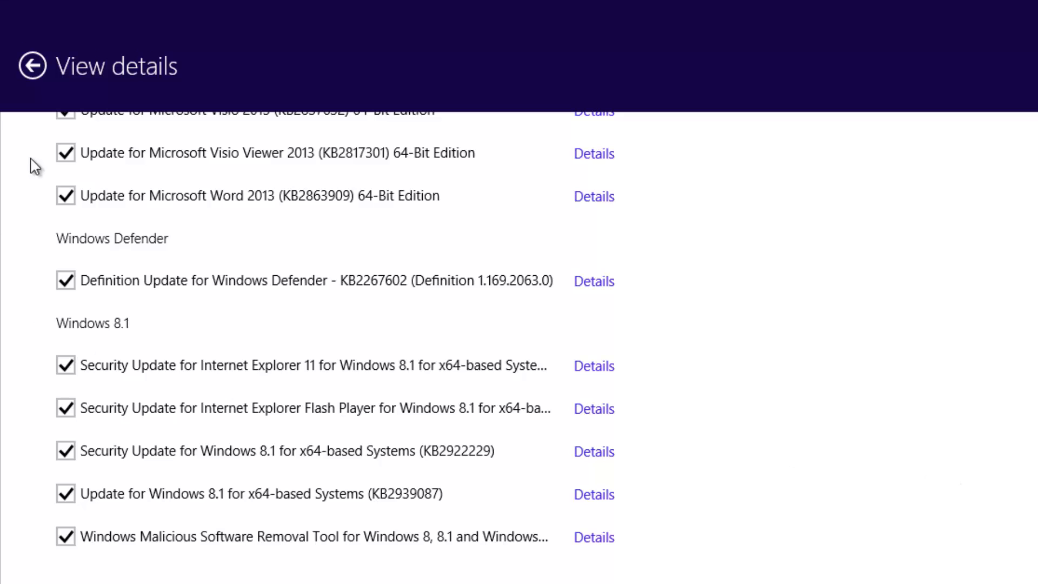
mouse_move(240, 338)
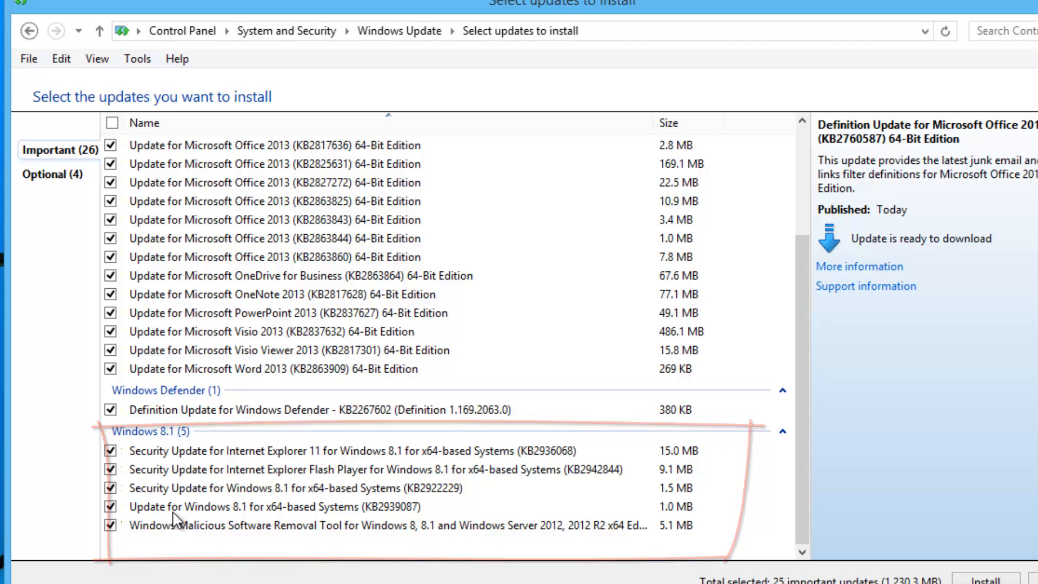
mouse_move(229, 523)
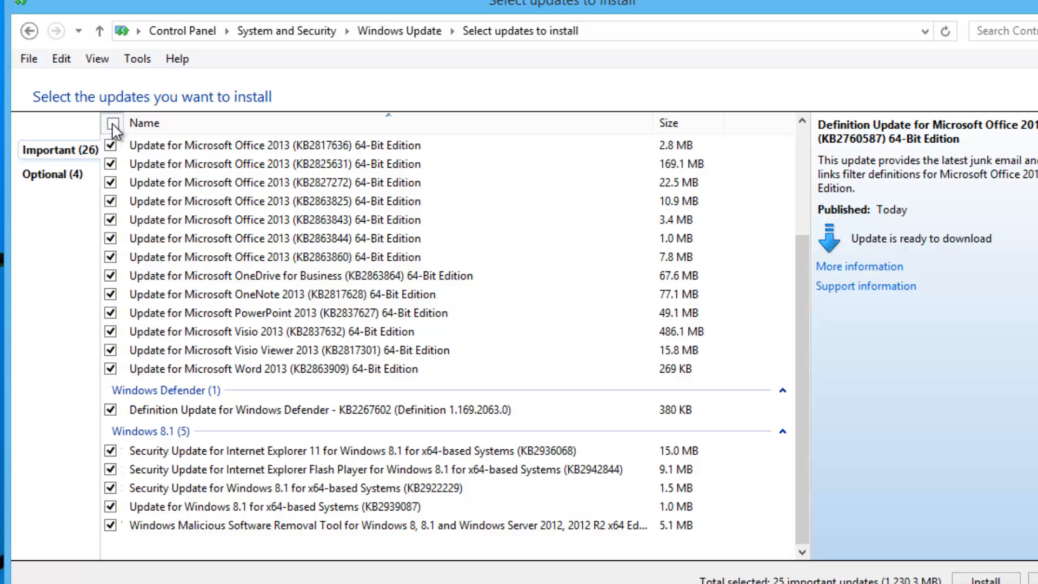
Deselect all updates, keep only the five Windows 8.1 ones, and start installing them.
left_click(111, 123)
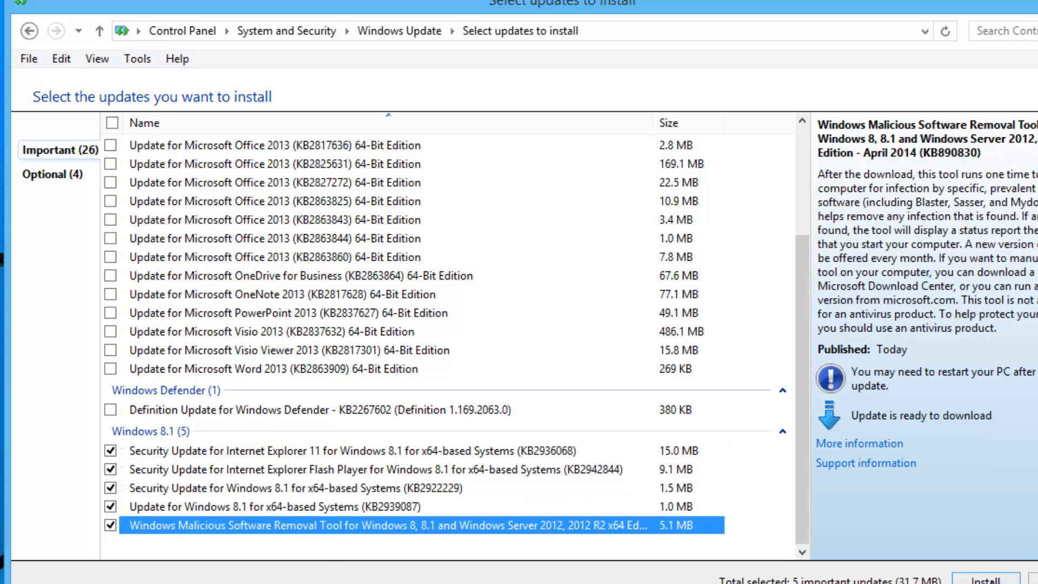
left_click(986, 581)
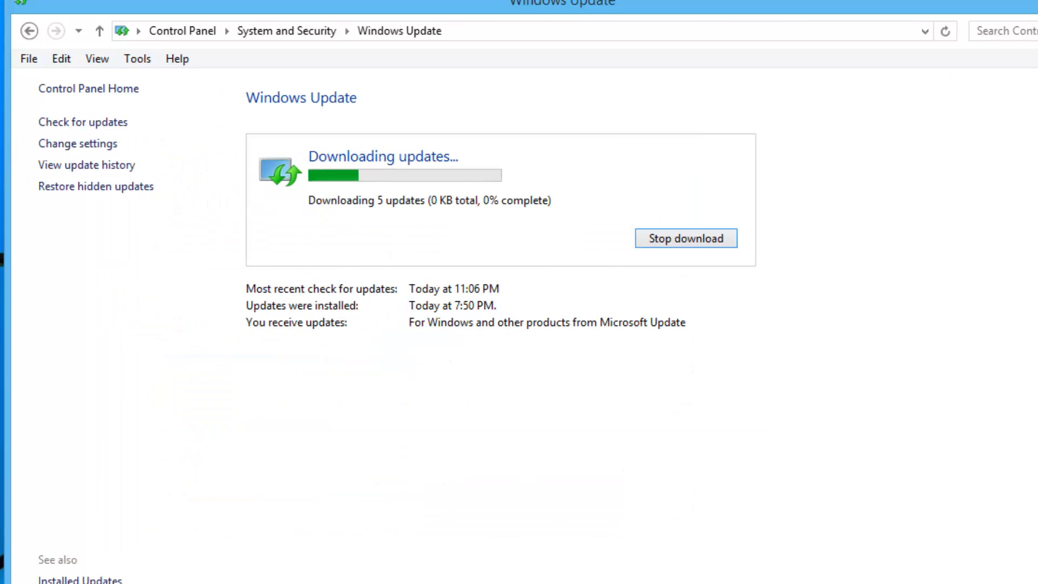